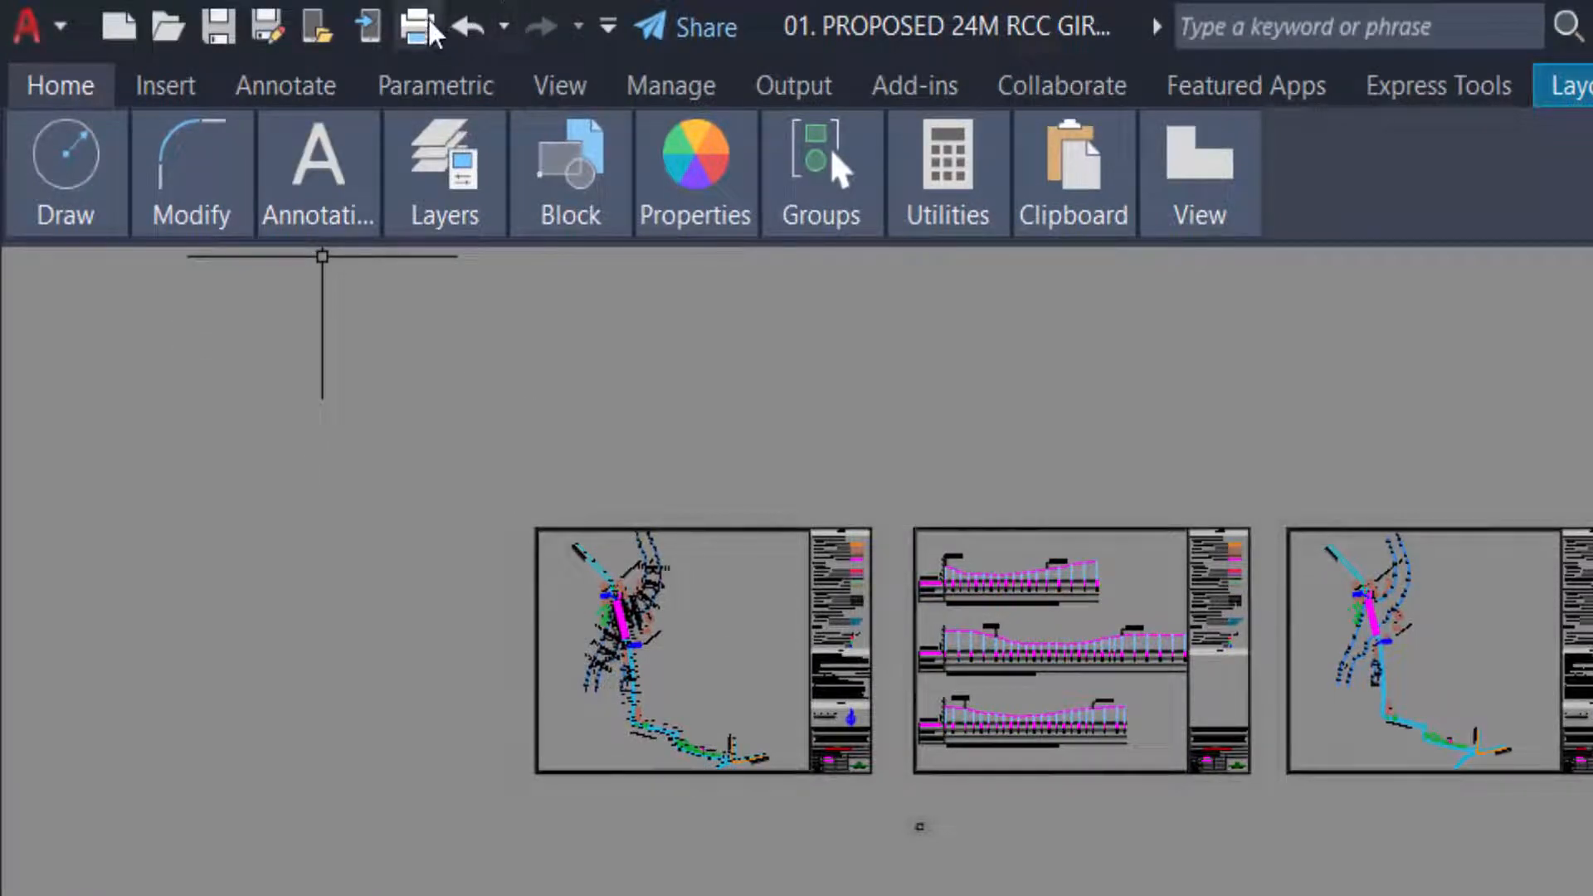
Start plotting Layout1 with DWG To PDF.pc3 as the printer/plotter.
{"action": "left_click", "coordinate": [415, 26]}
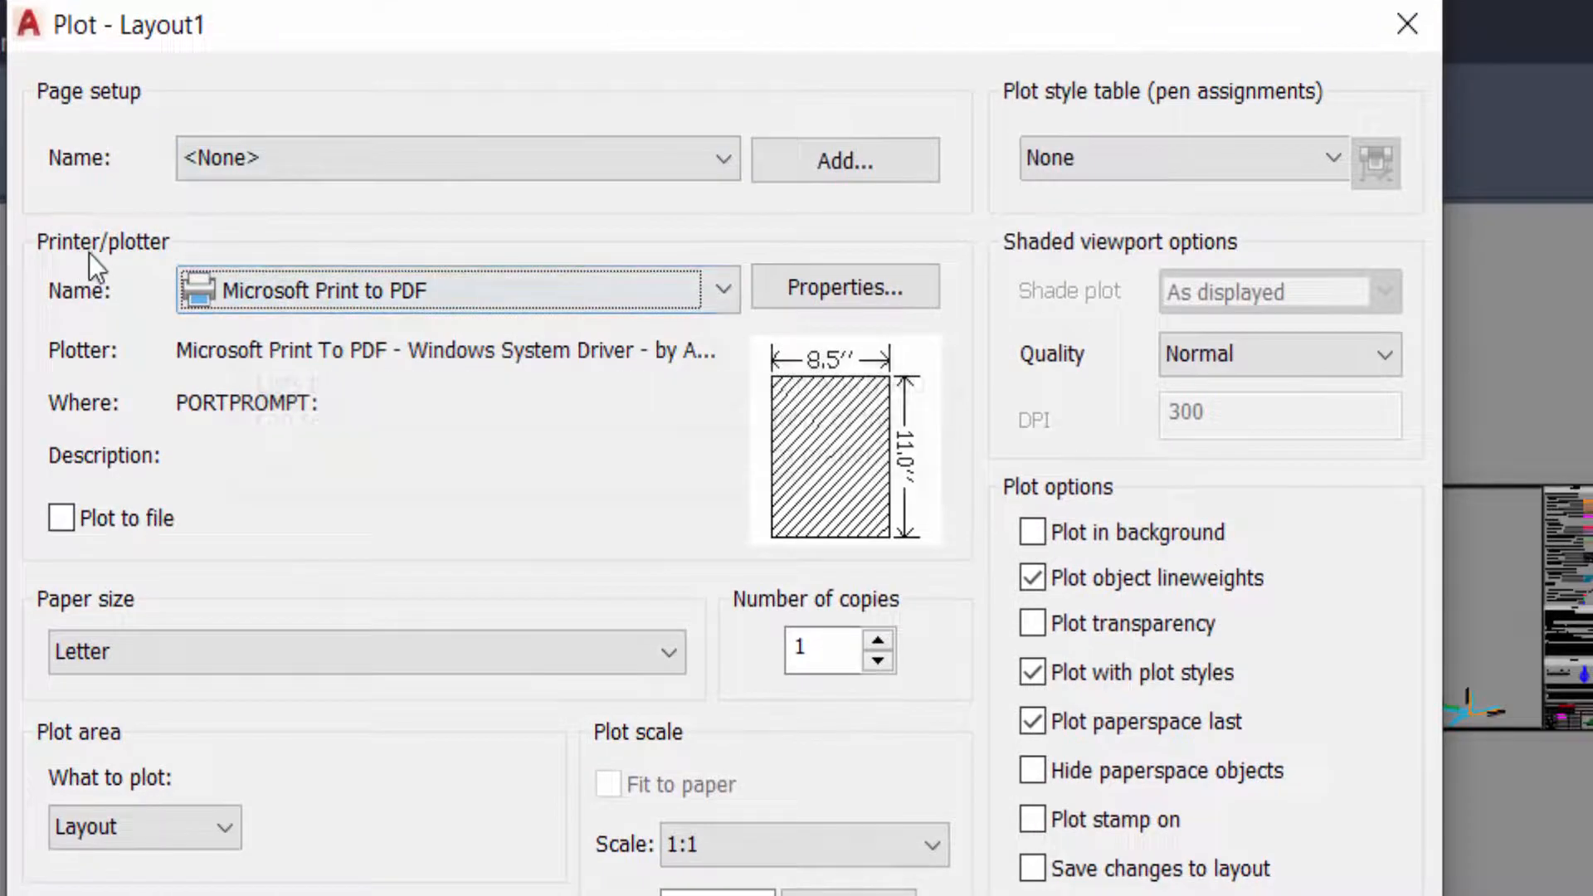
{"action": "left_click", "coordinate": [607, 235]}
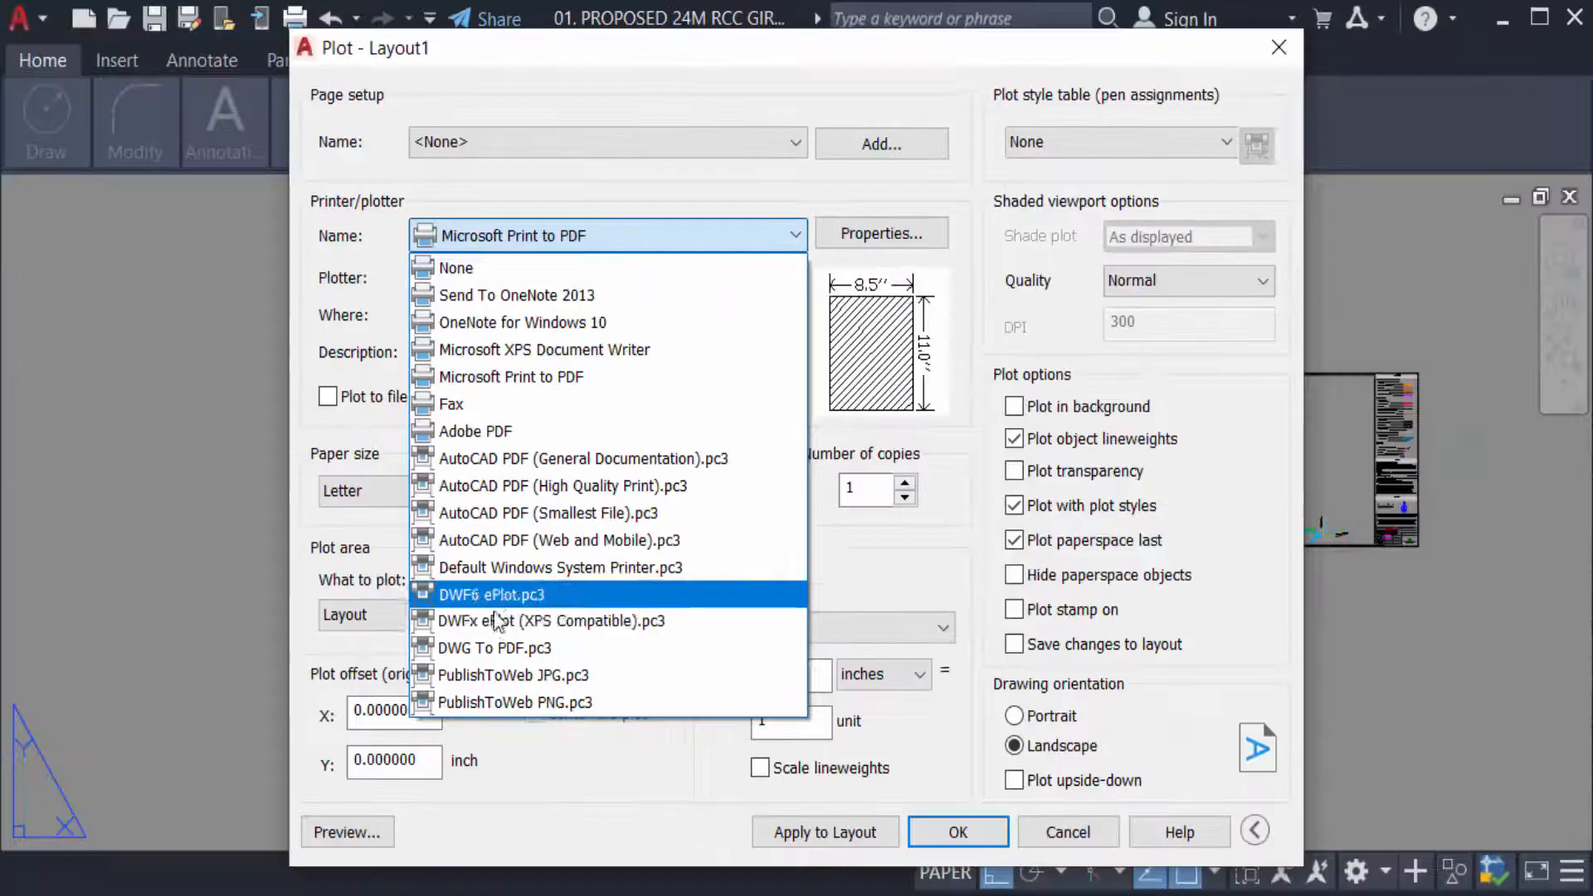
{"action": "mouse_move", "coordinate": [495, 648]}
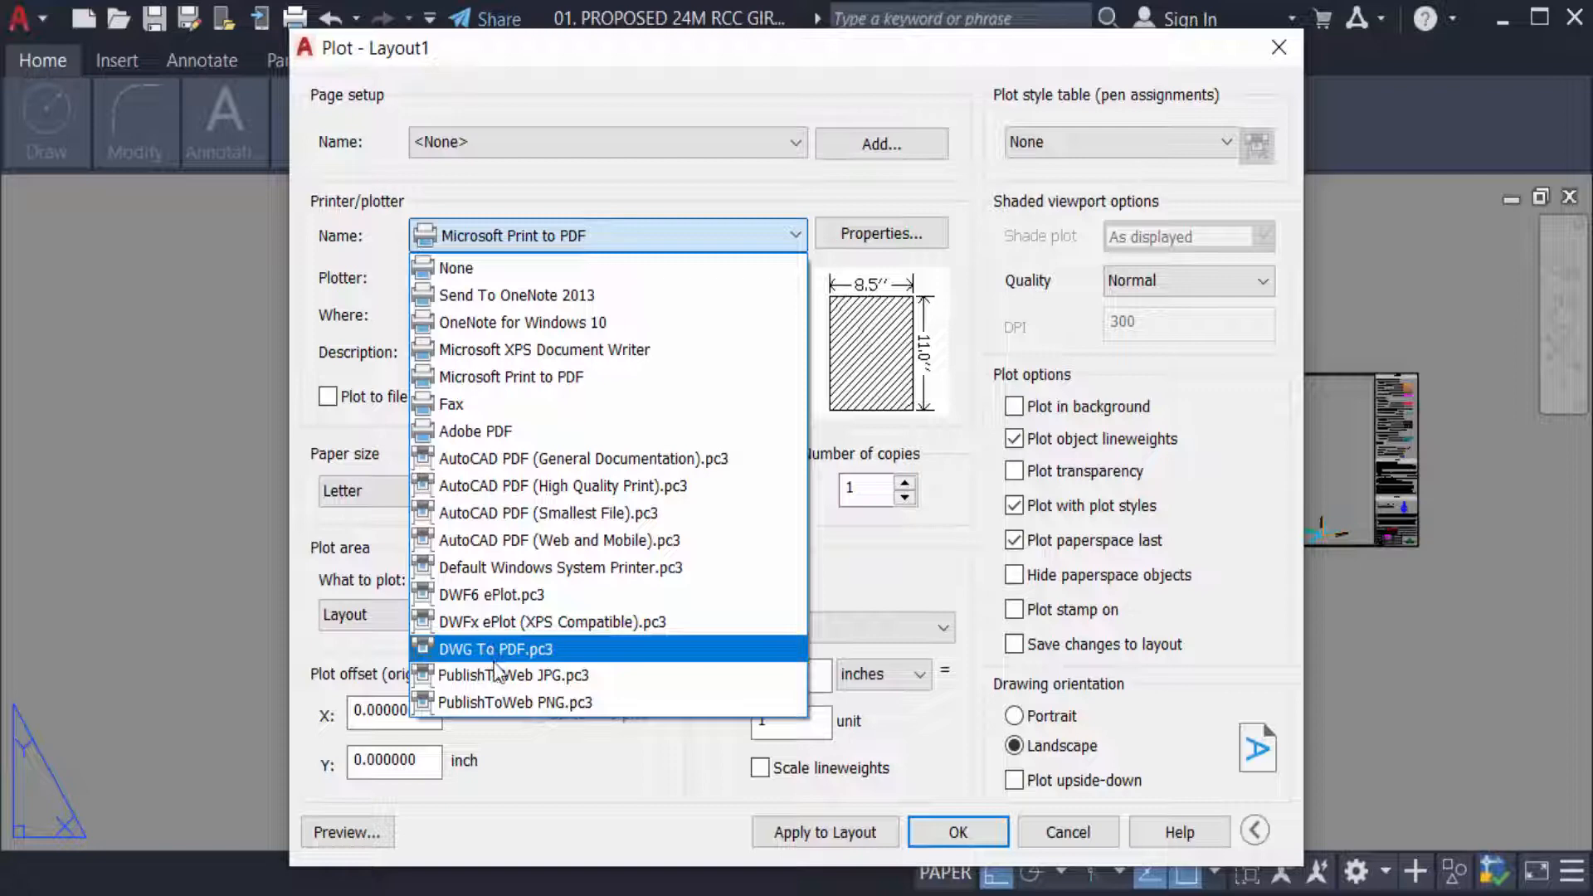
{"action": "left_click", "coordinate": [496, 648]}
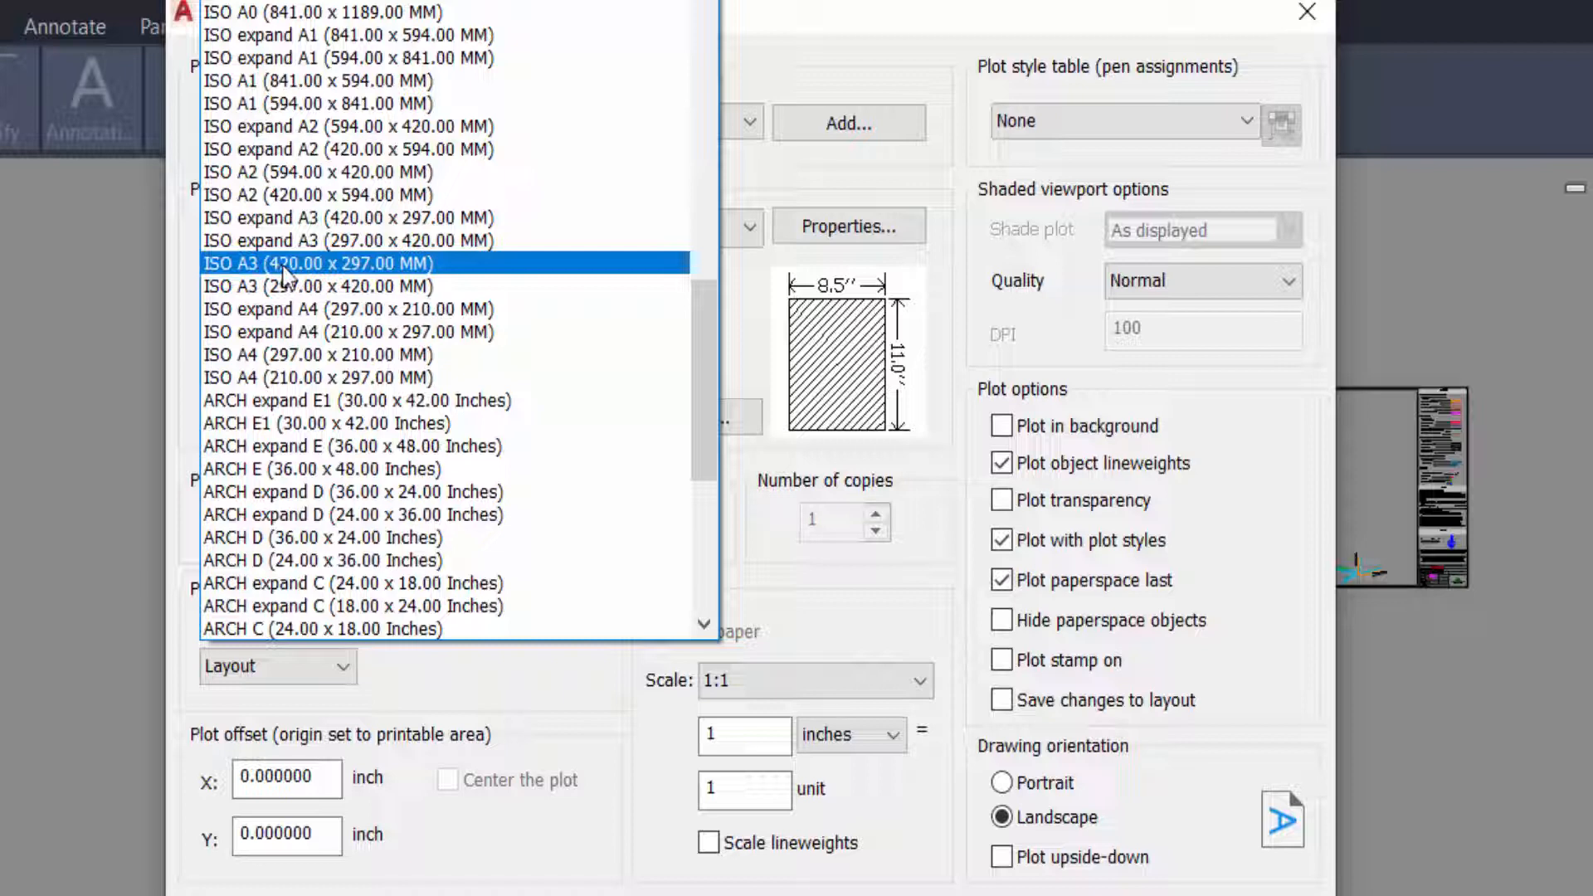
Choose ISO A3 (420.00 x 297.00 MM) paper and set What to plot to Window.
{"action": "left_click", "coordinate": [318, 263]}
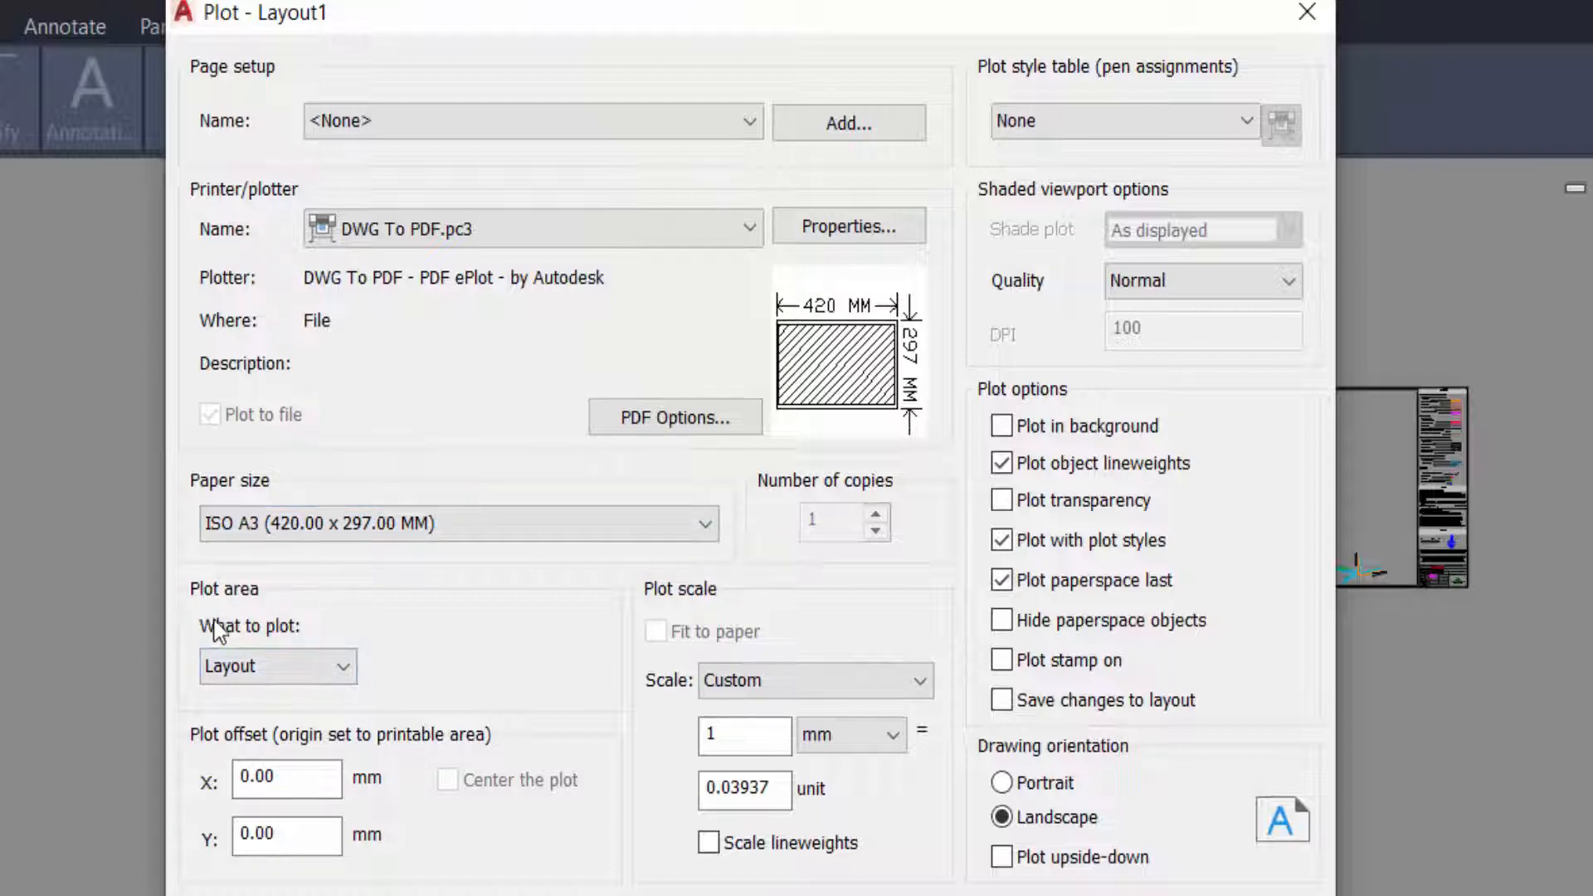
{"action": "left_click", "coordinate": [276, 666]}
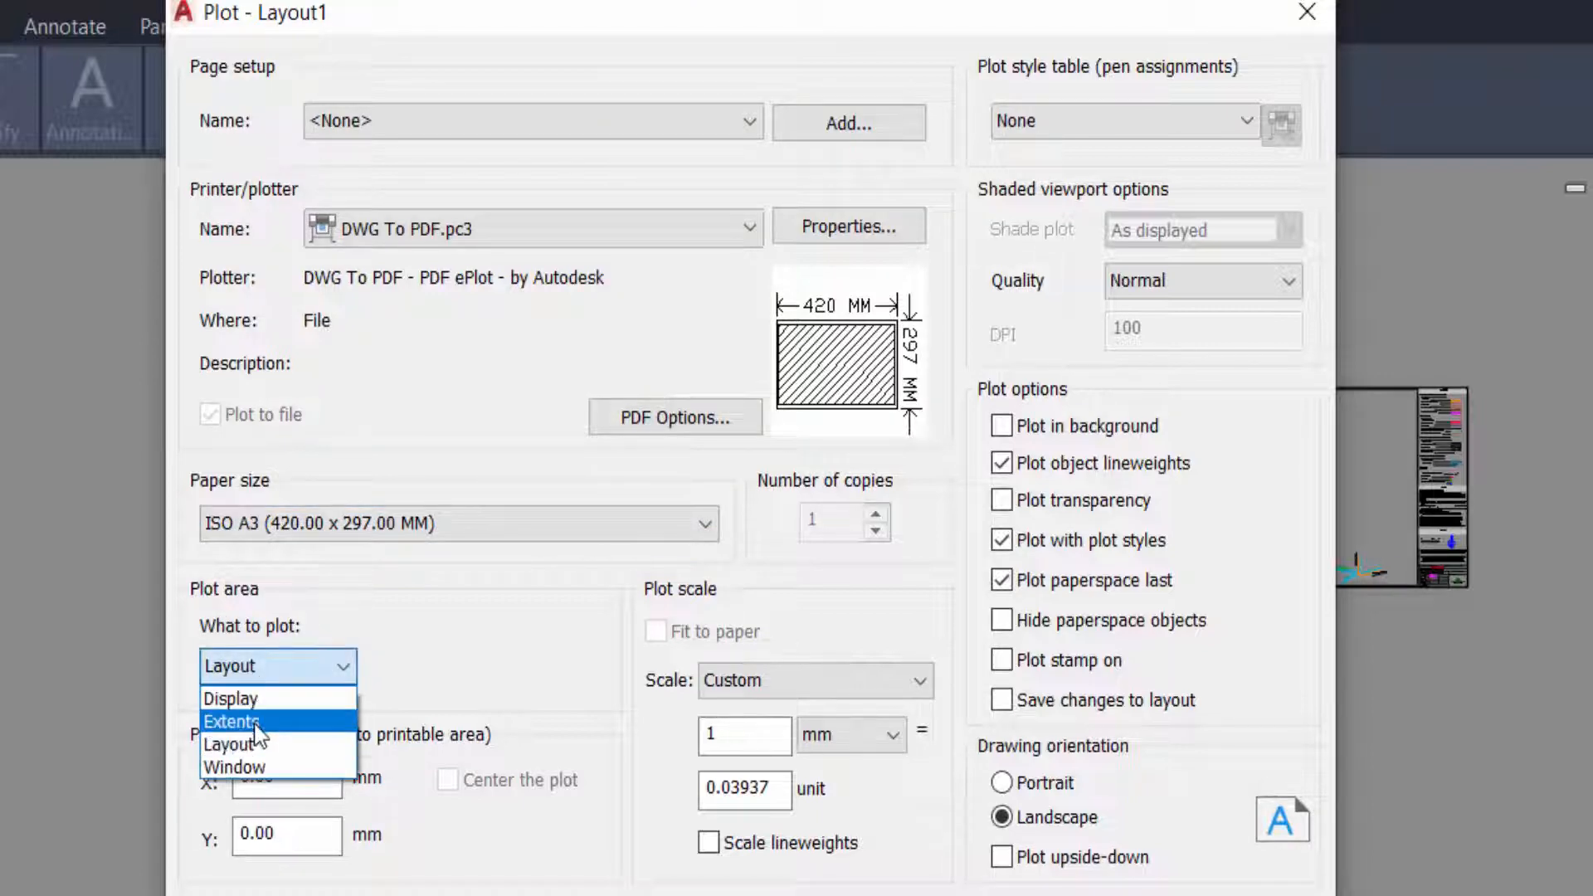
{"action": "left_click", "coordinate": [235, 767]}
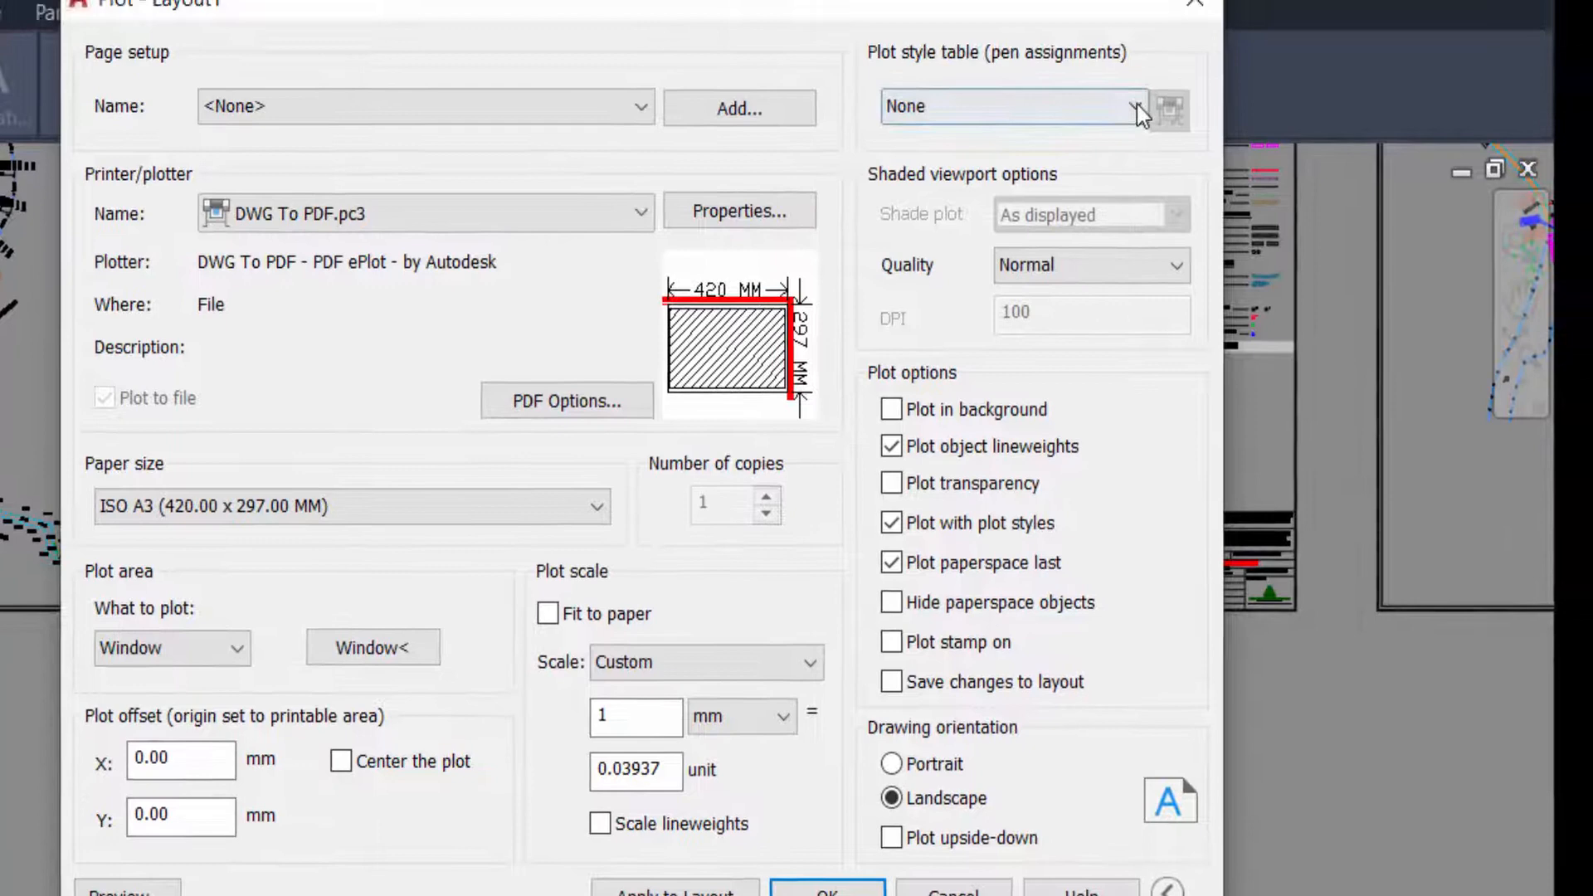
Select monochrome.ctb as the plot style table.
{"action": "left_click", "coordinate": [1146, 107]}
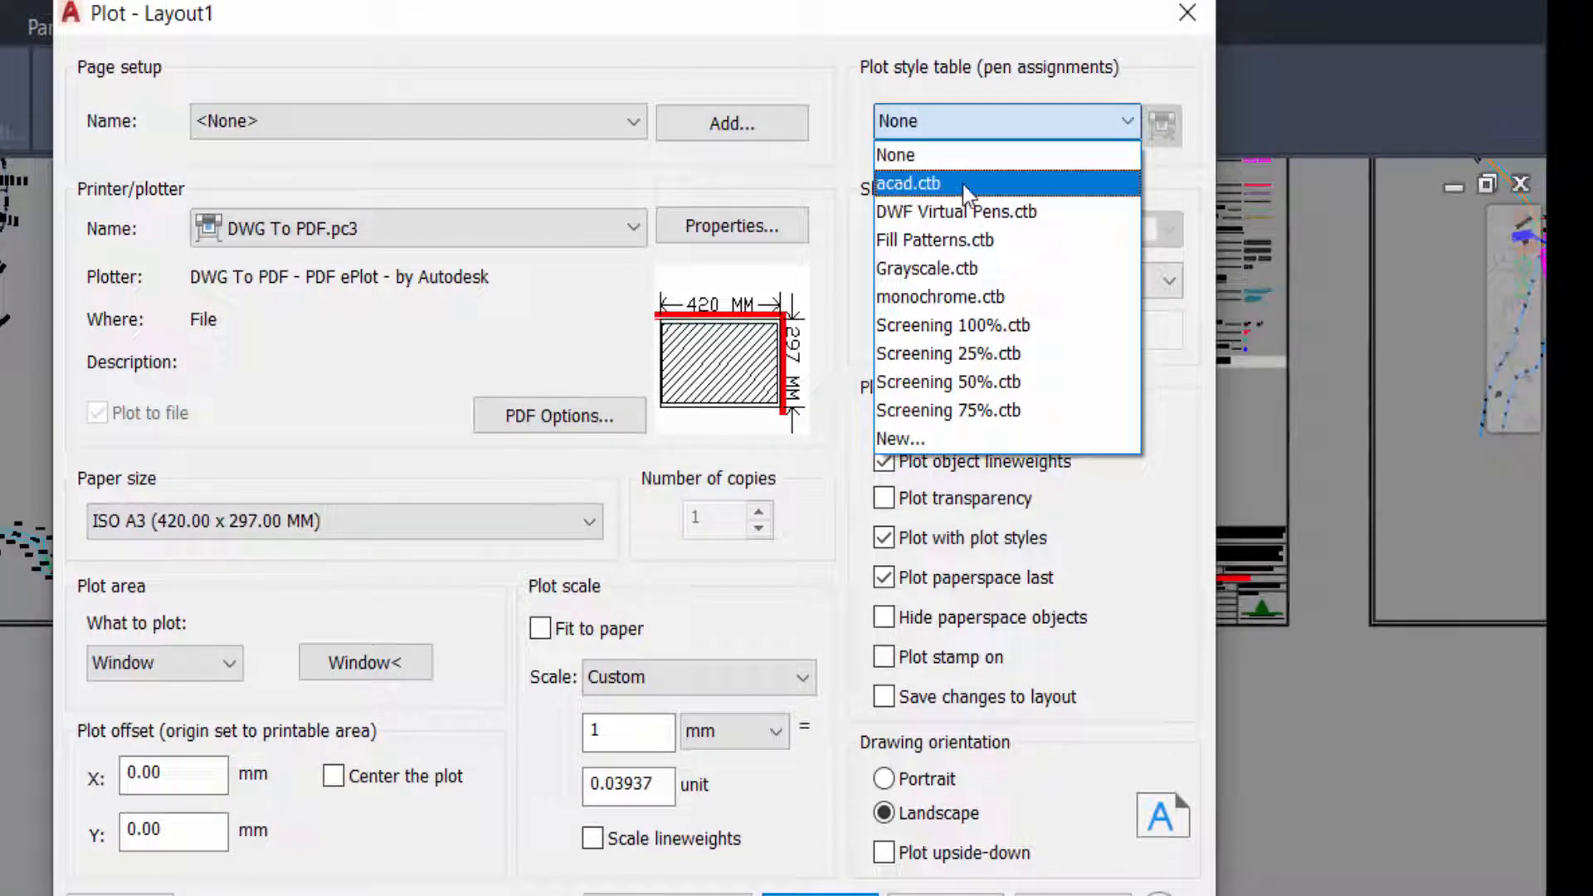
{"action": "mouse_move", "coordinate": [950, 196]}
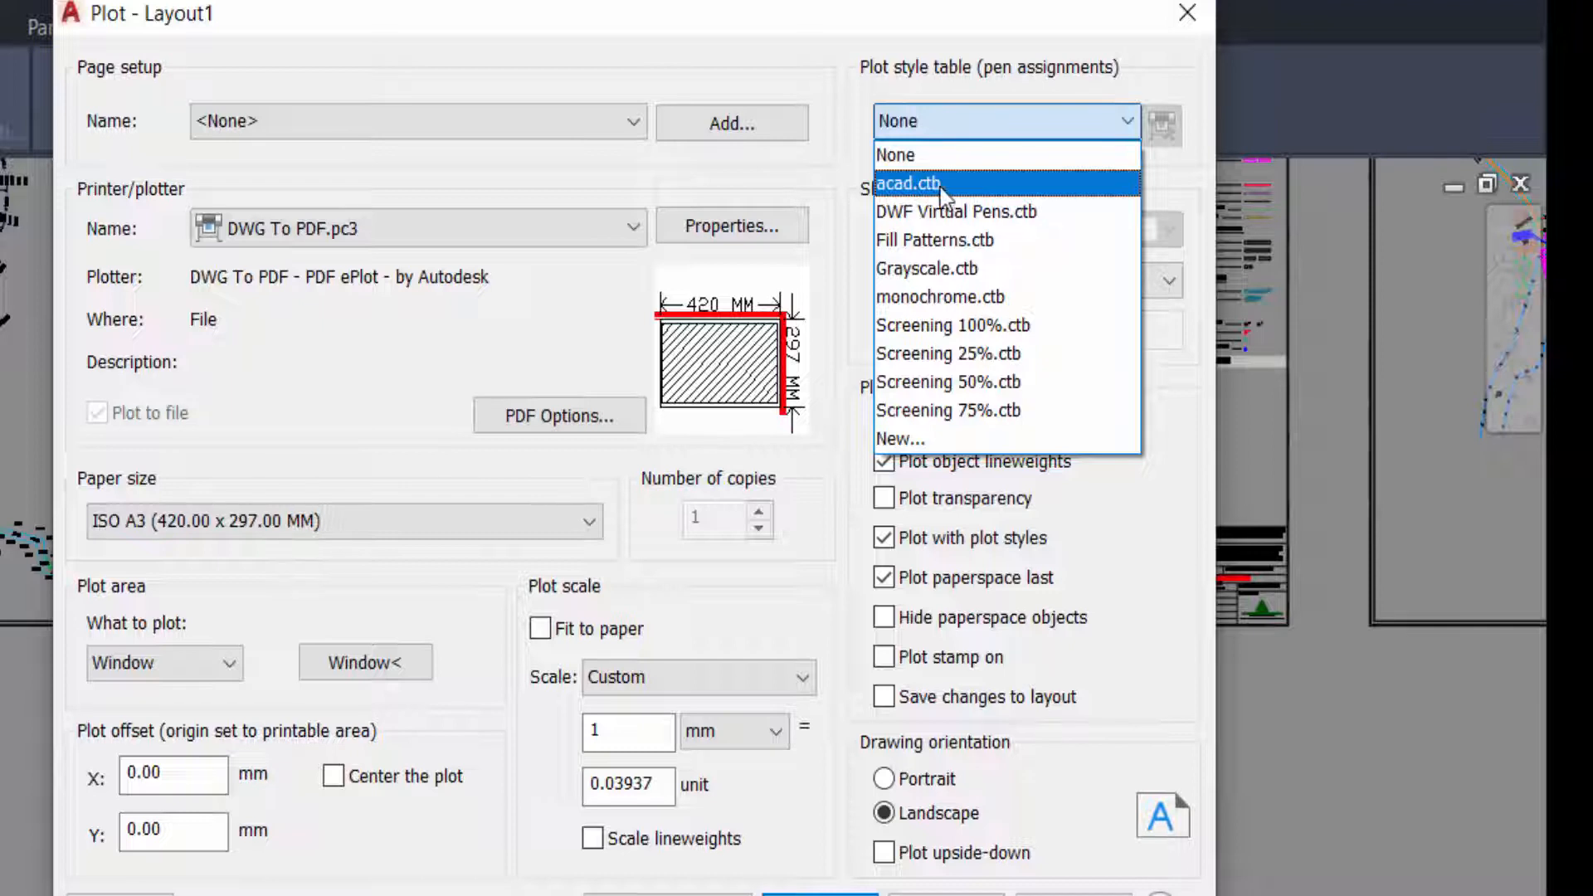
{"action": "mouse_move", "coordinate": [923, 268]}
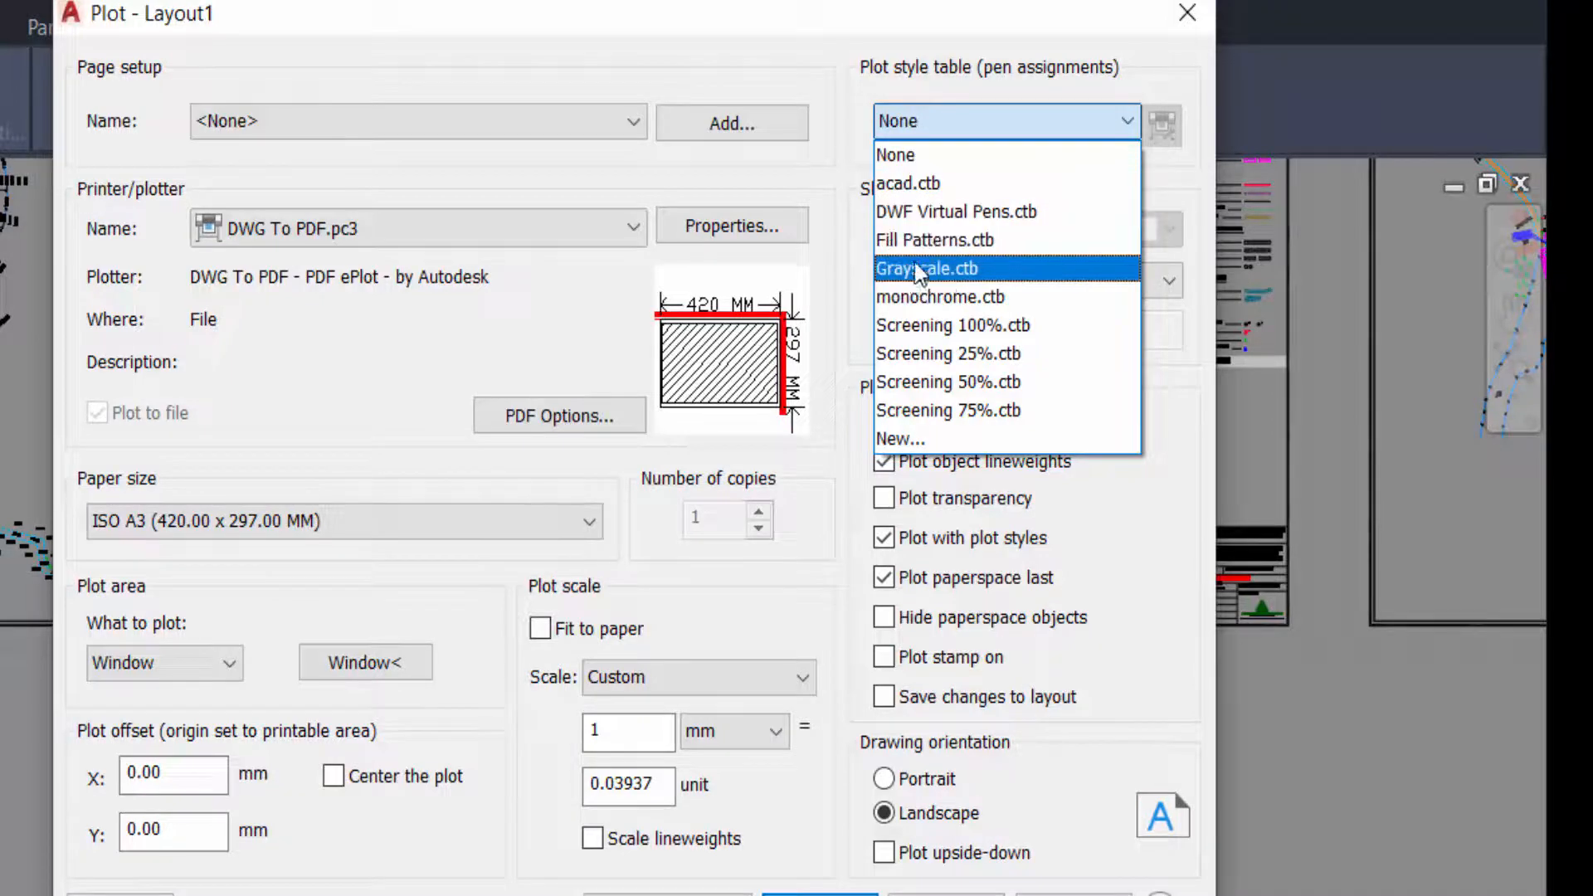
{"action": "mouse_move", "coordinate": [940, 297]}
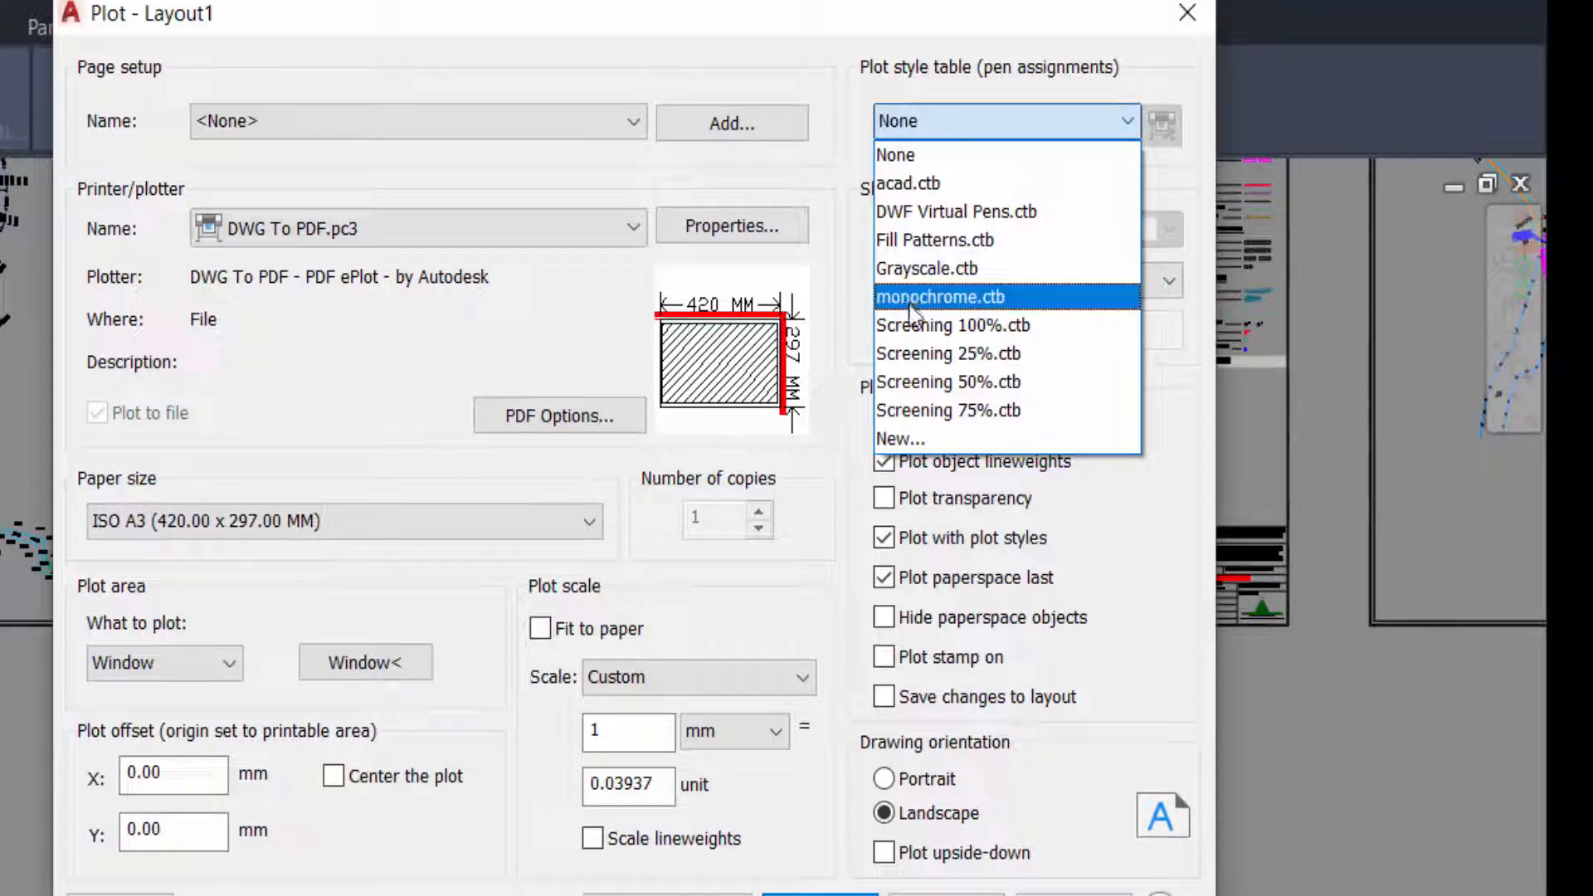
{"action": "mouse_move", "coordinate": [935, 409]}
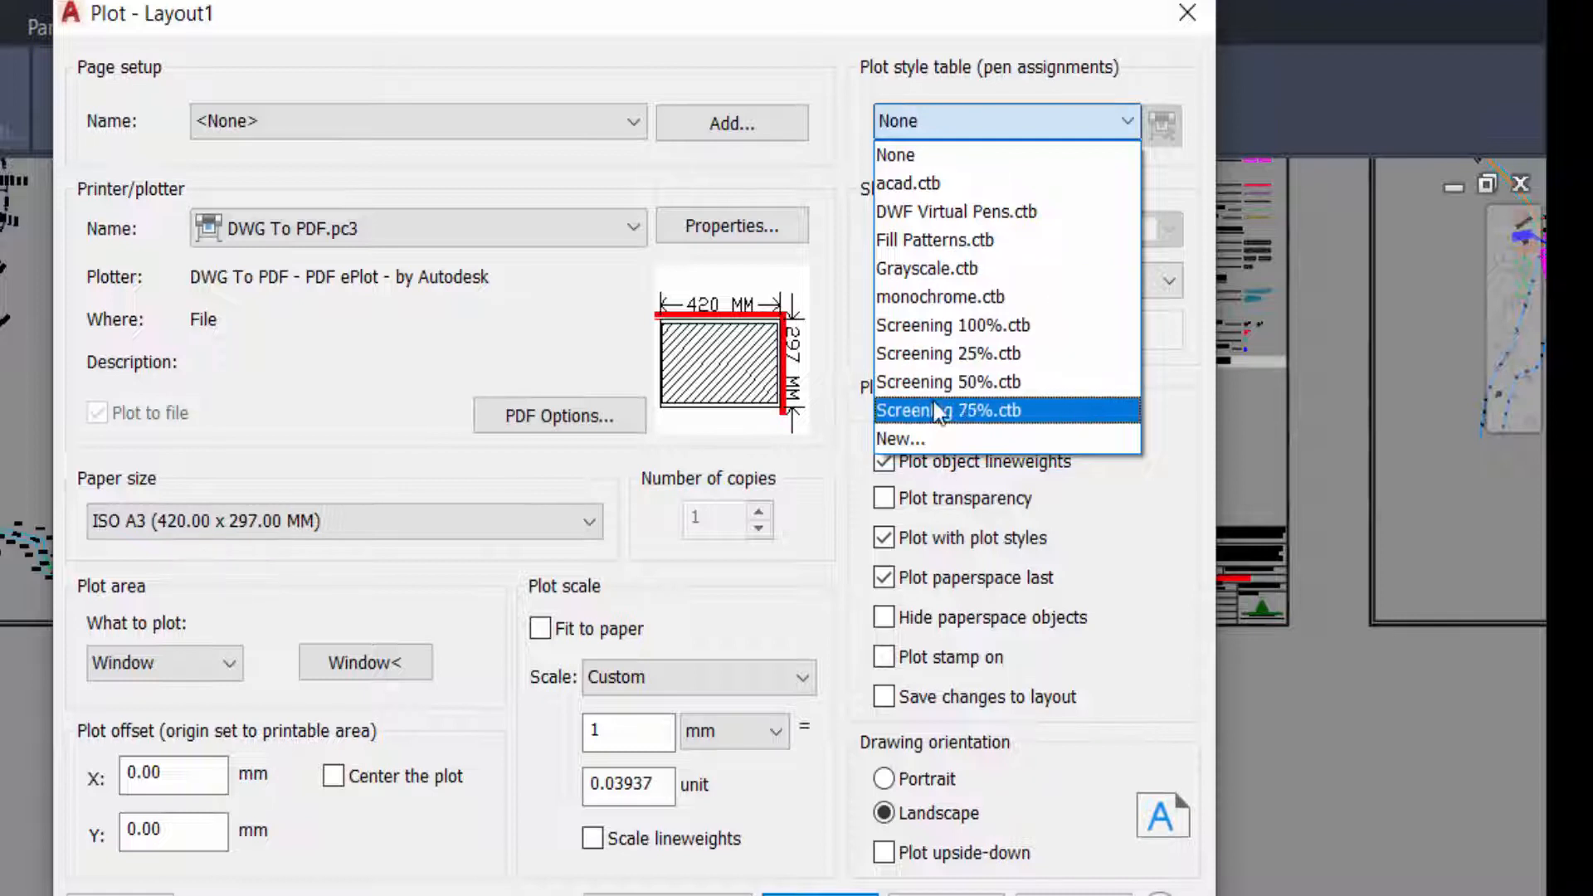
{"action": "mouse_move", "coordinate": [934, 297]}
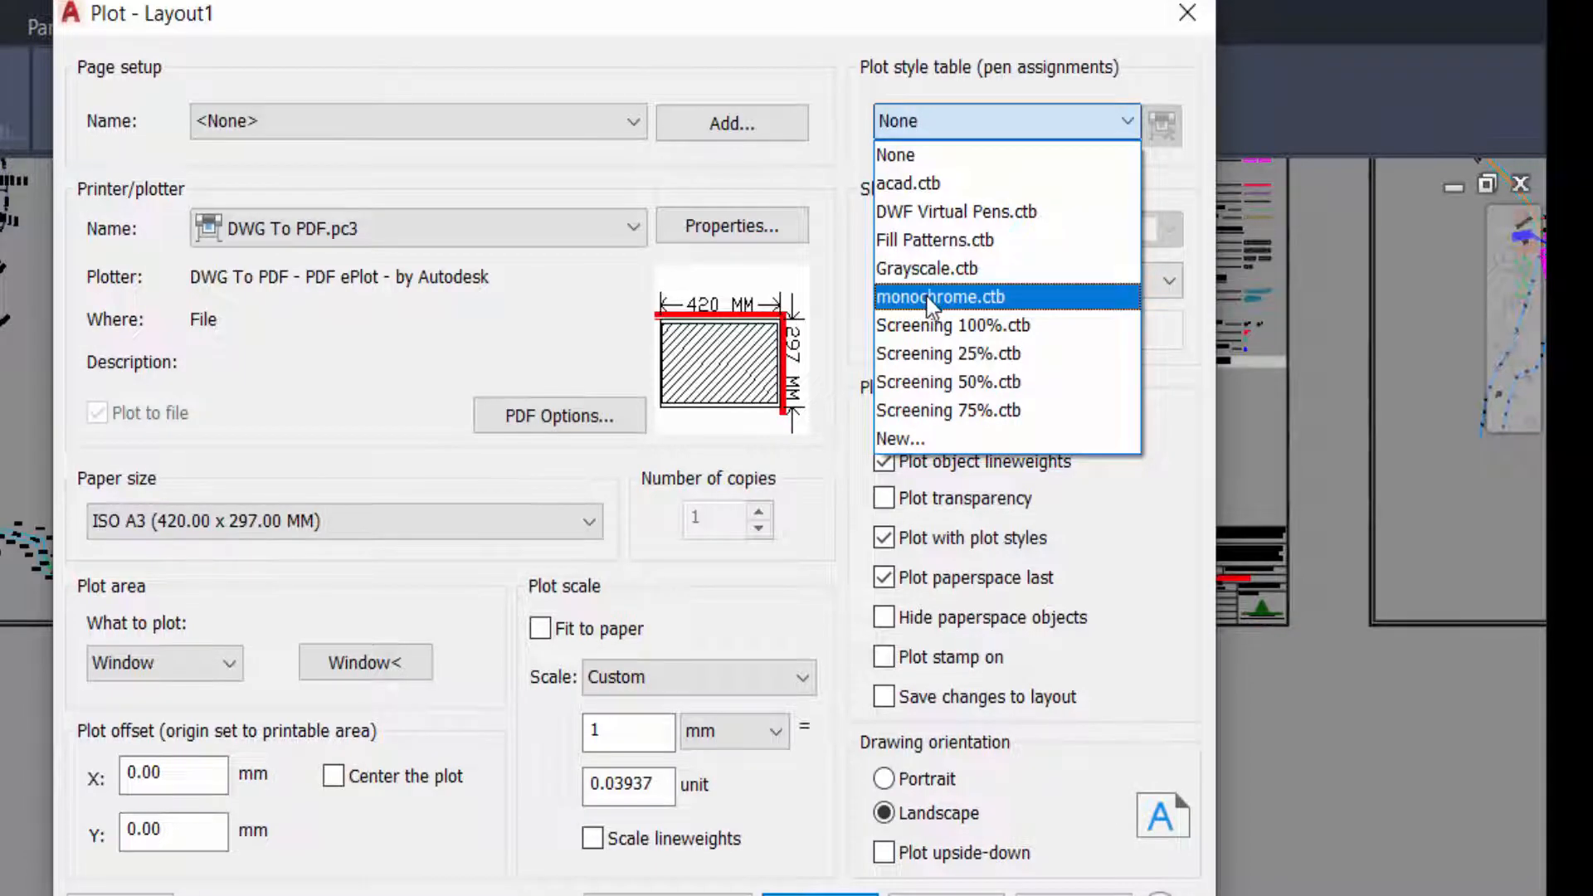
{"action": "left_click", "coordinate": [941, 298]}
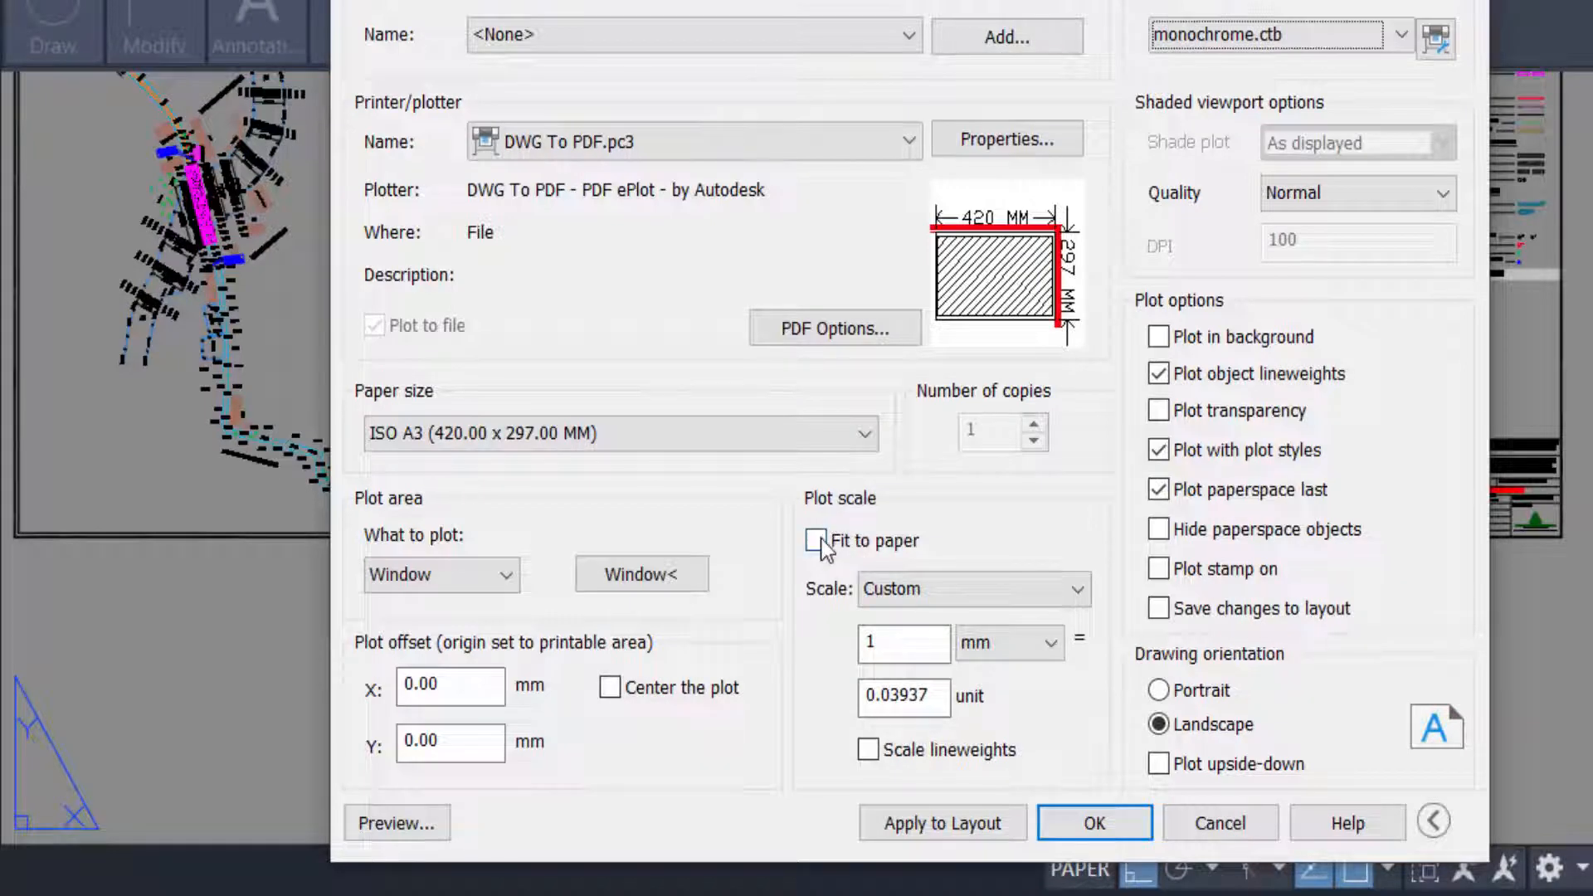
Turn on Fit to paper under Plot scale.
{"action": "left_click", "coordinate": [815, 540]}
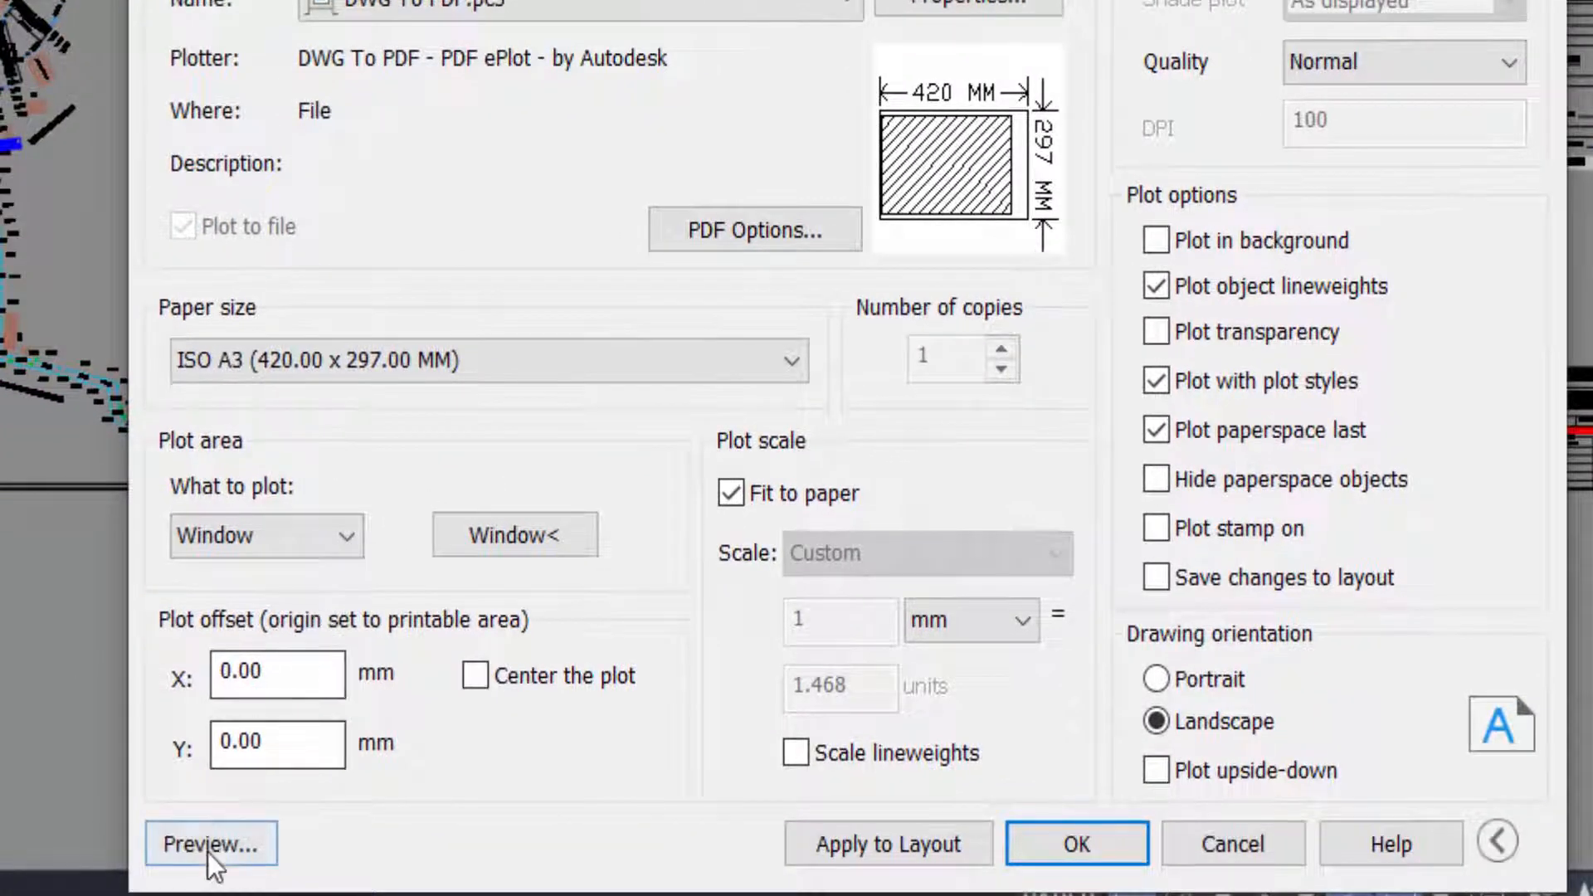
Preview the A3 window plot before printing.
{"action": "left_click", "coordinate": [211, 843]}
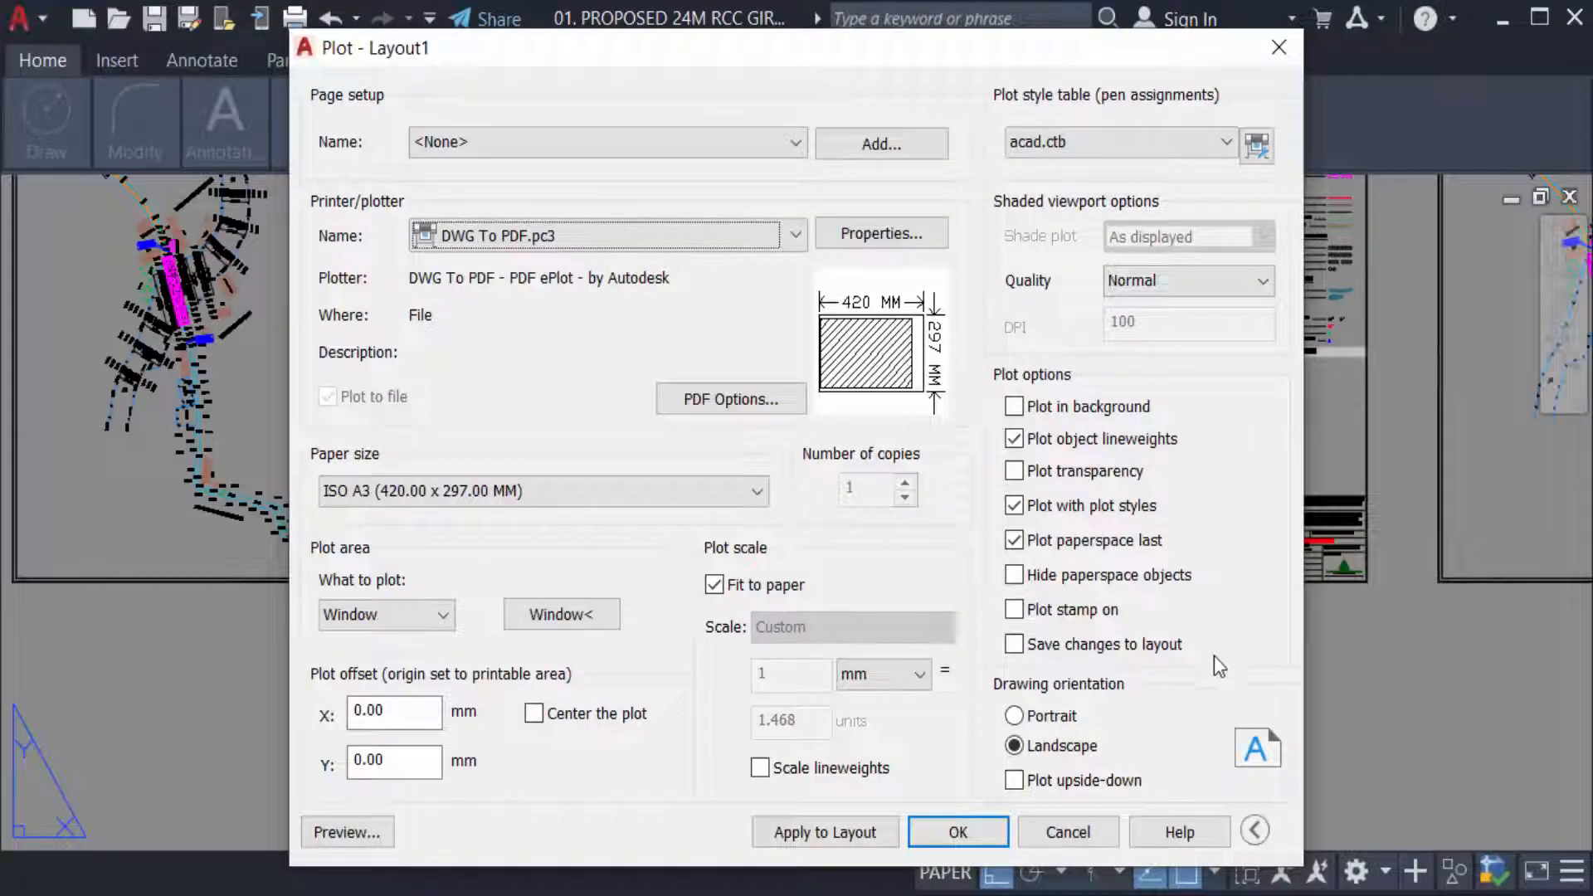
{"action": "mouse_move", "coordinate": [1209, 322]}
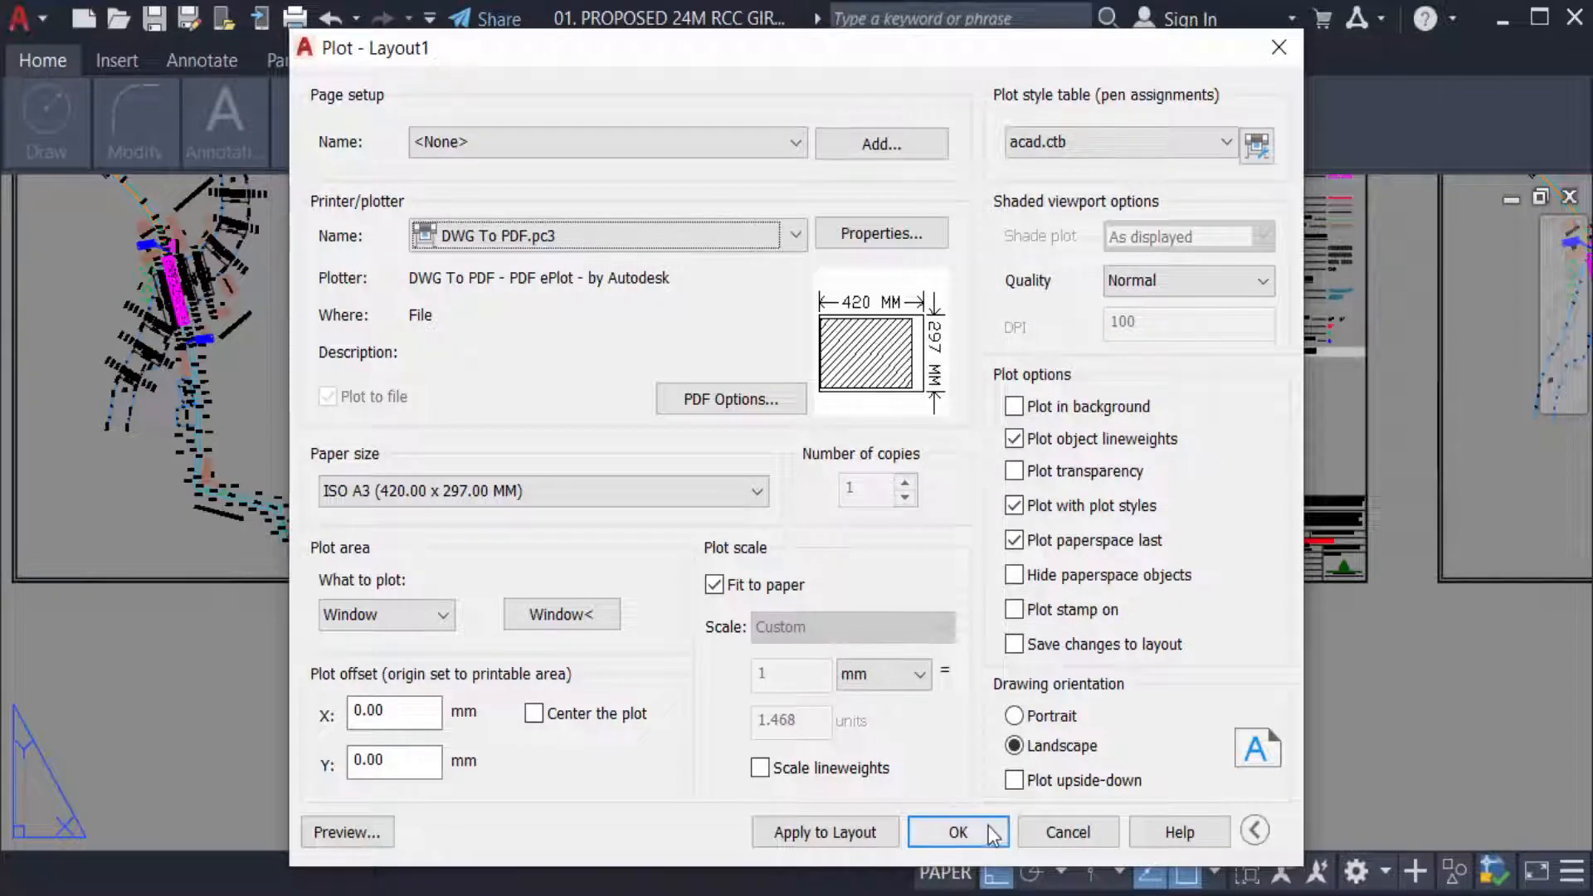
Accept the plot settings and save the PDF as 'new' in Documents.
{"action": "left_click", "coordinate": [956, 832]}
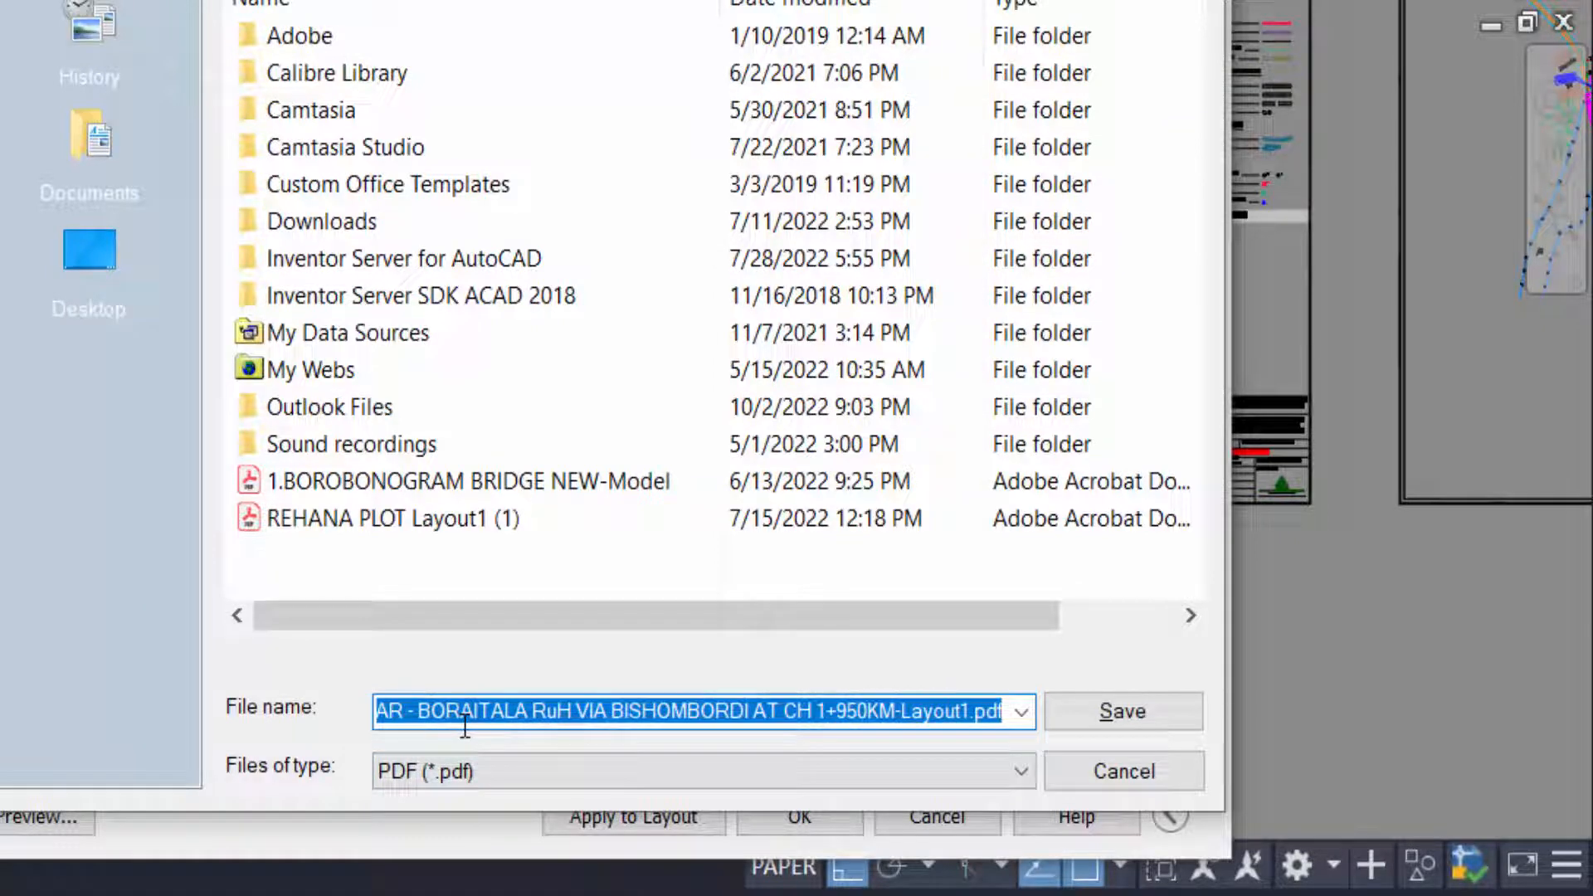
{"action": "type", "text": "new"}
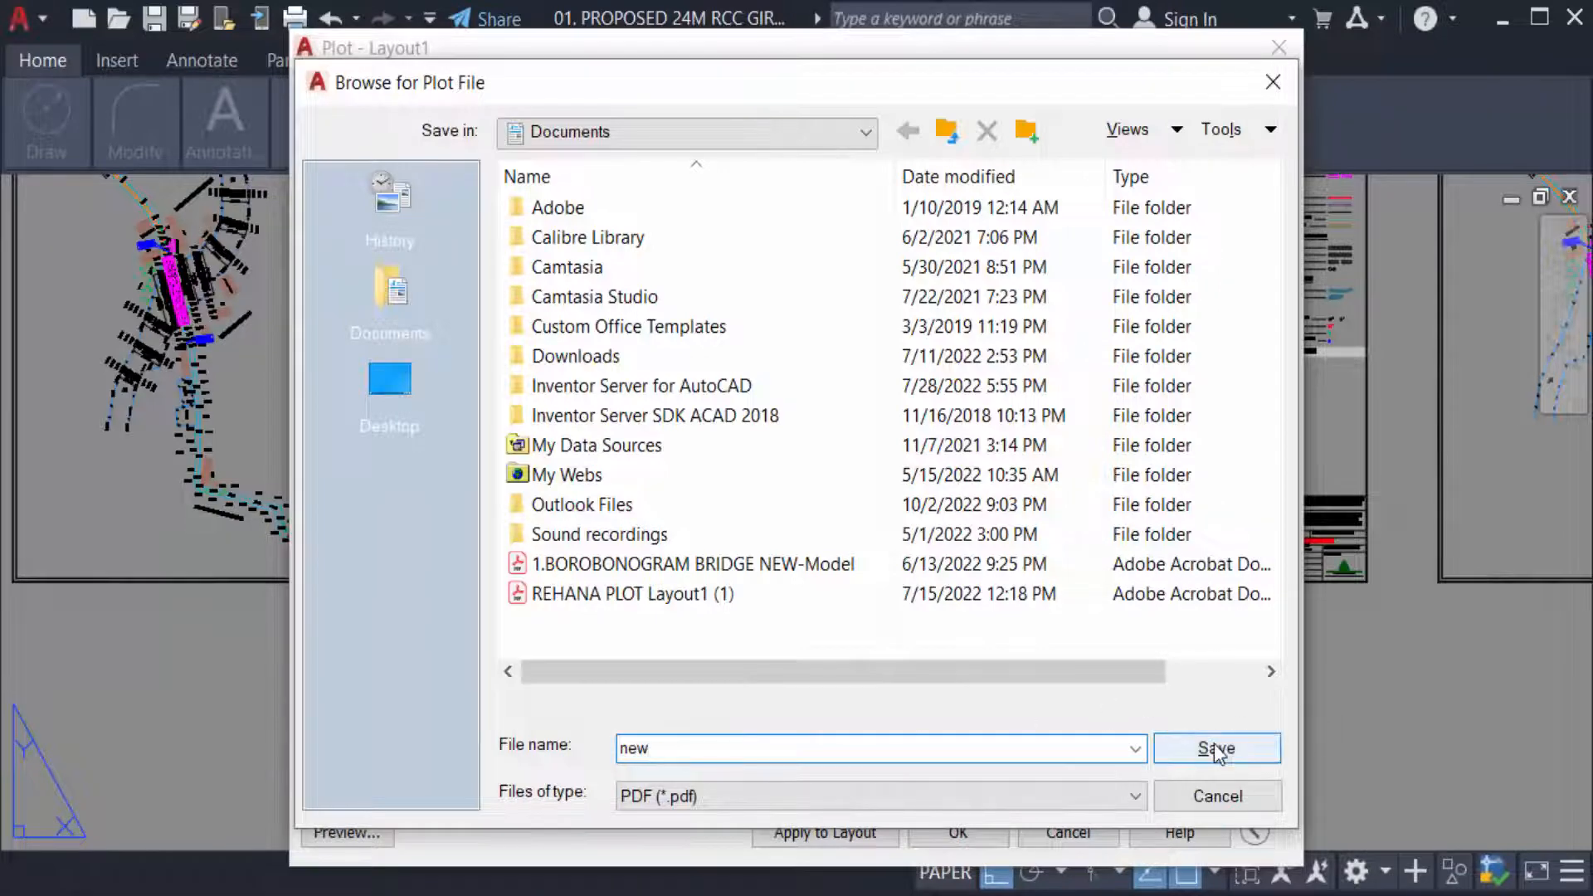
{"action": "left_click", "coordinate": [1216, 748]}
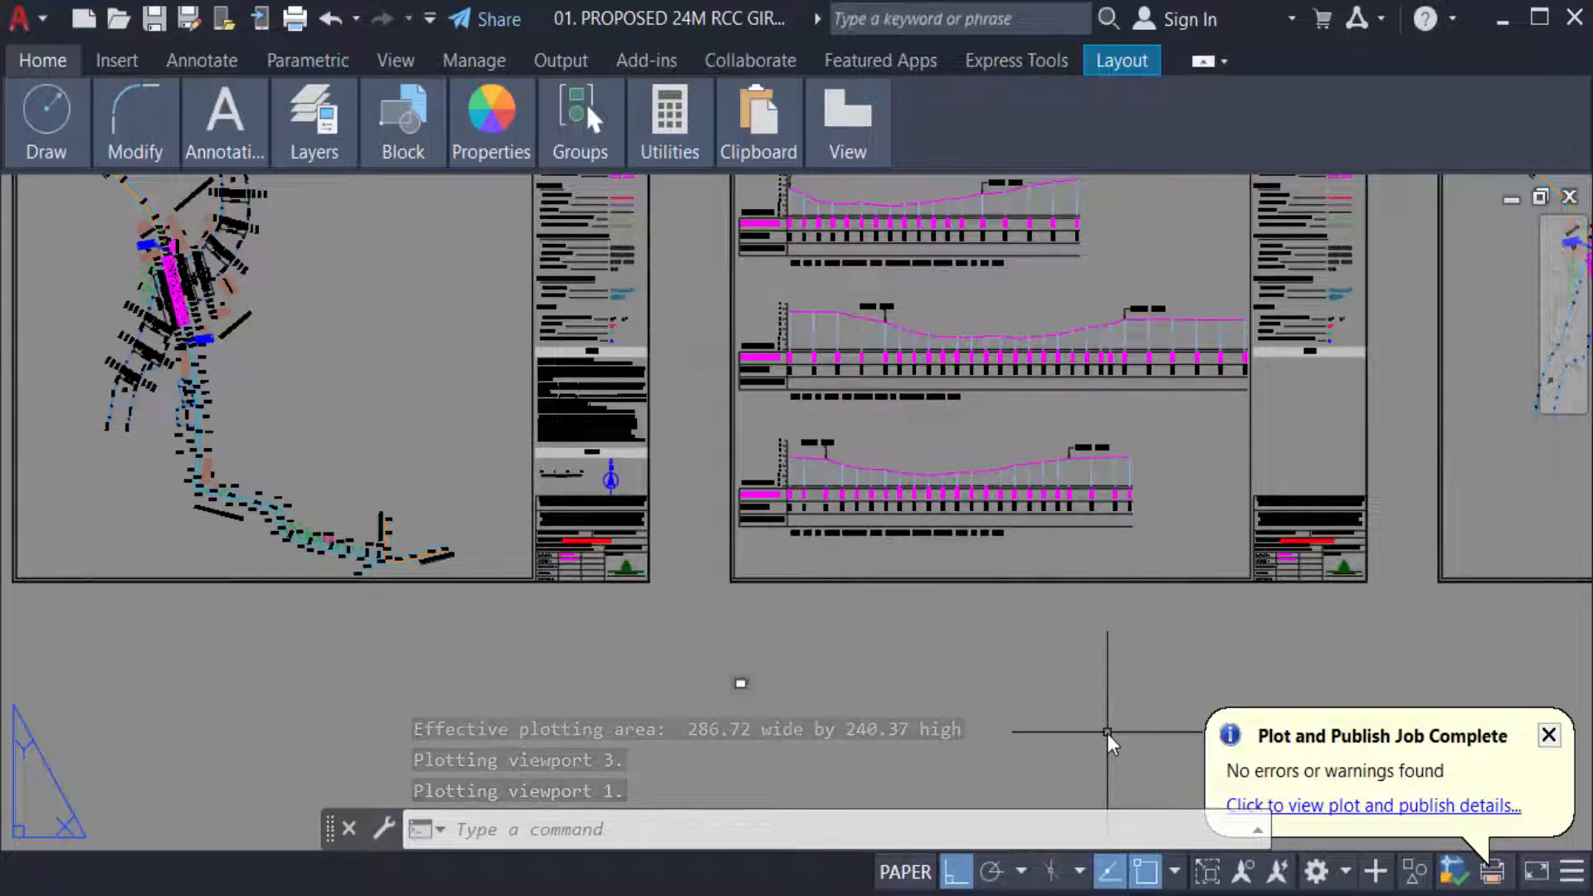
{"action": "mouse_move", "coordinate": [1015, 655]}
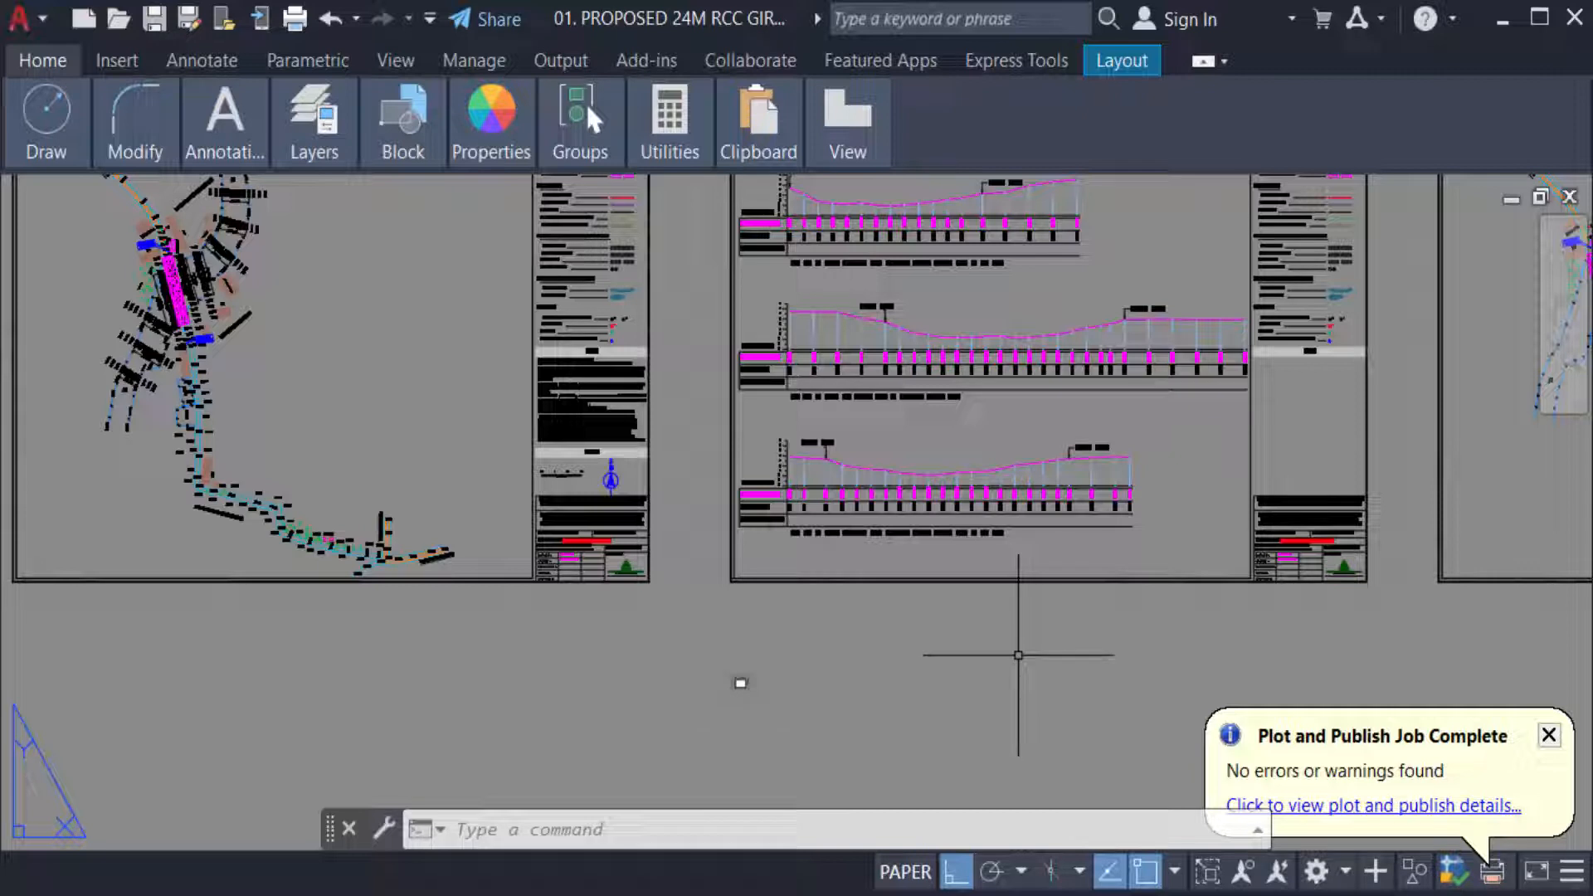